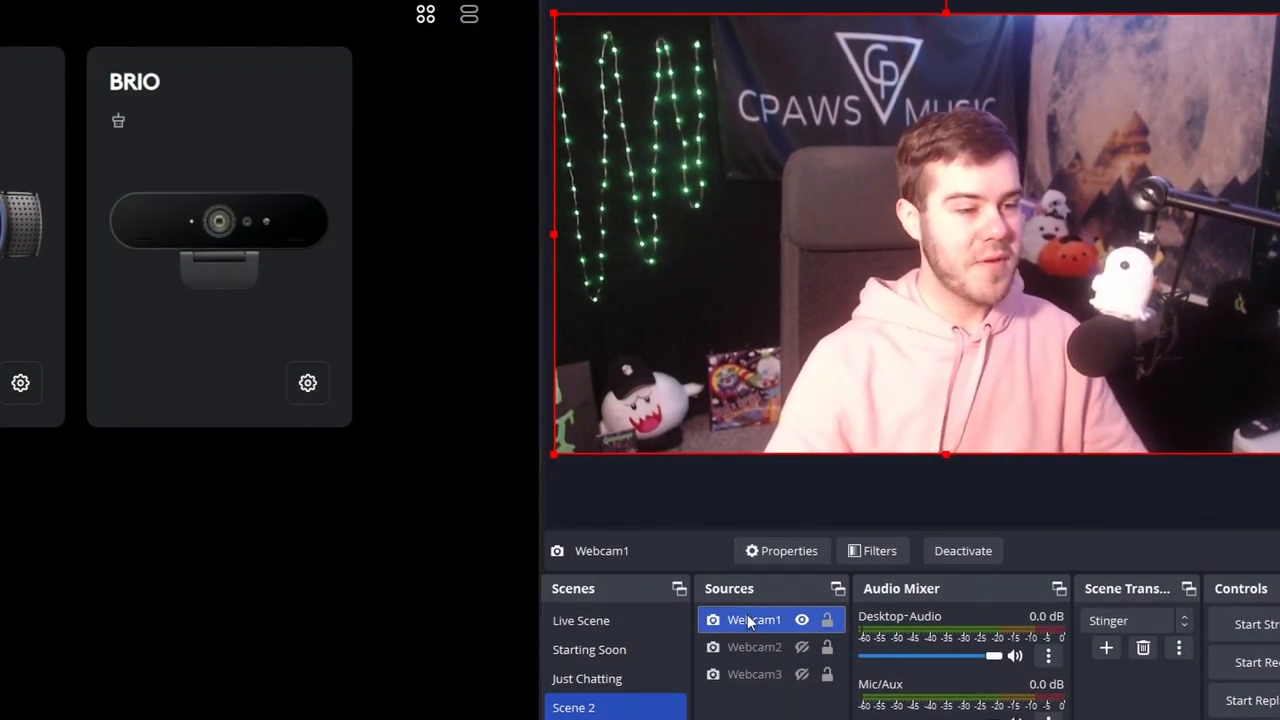
# Step: Check Webcam1's camera controls in OBS, then start a custom C920 camera mode in G HUB
pyautogui.click(788, 550)
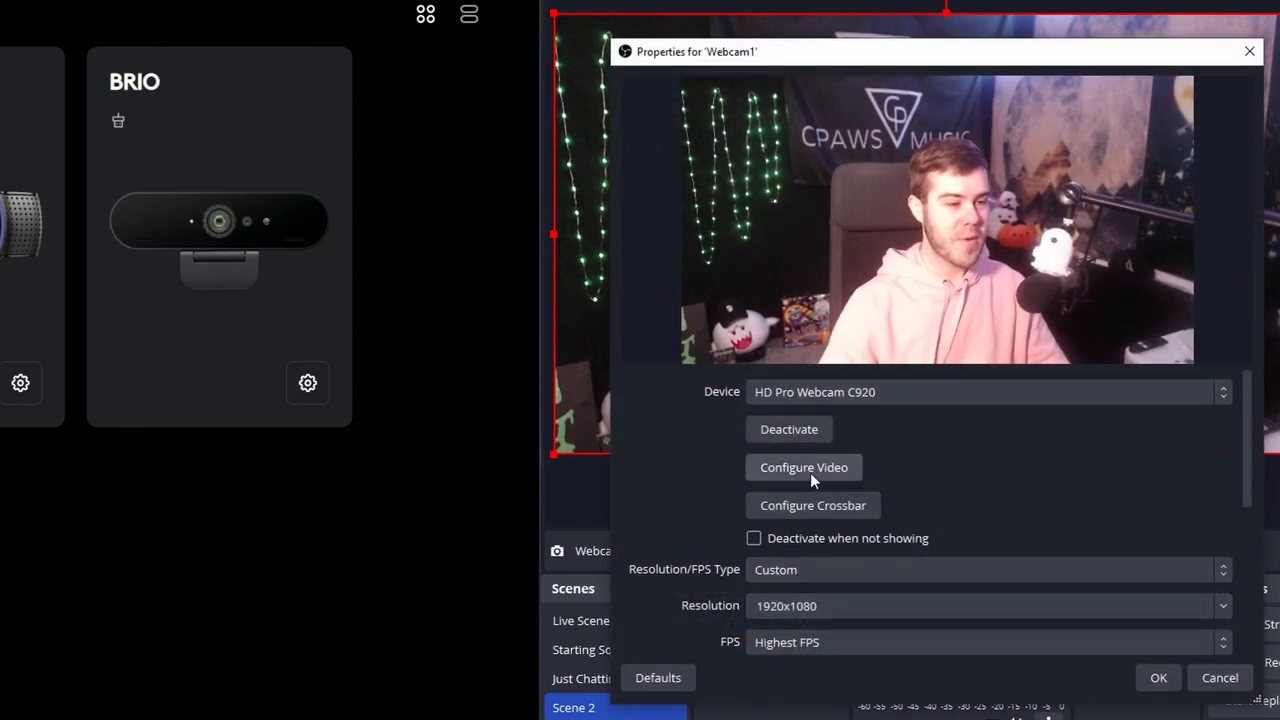
pyautogui.click(803, 467)
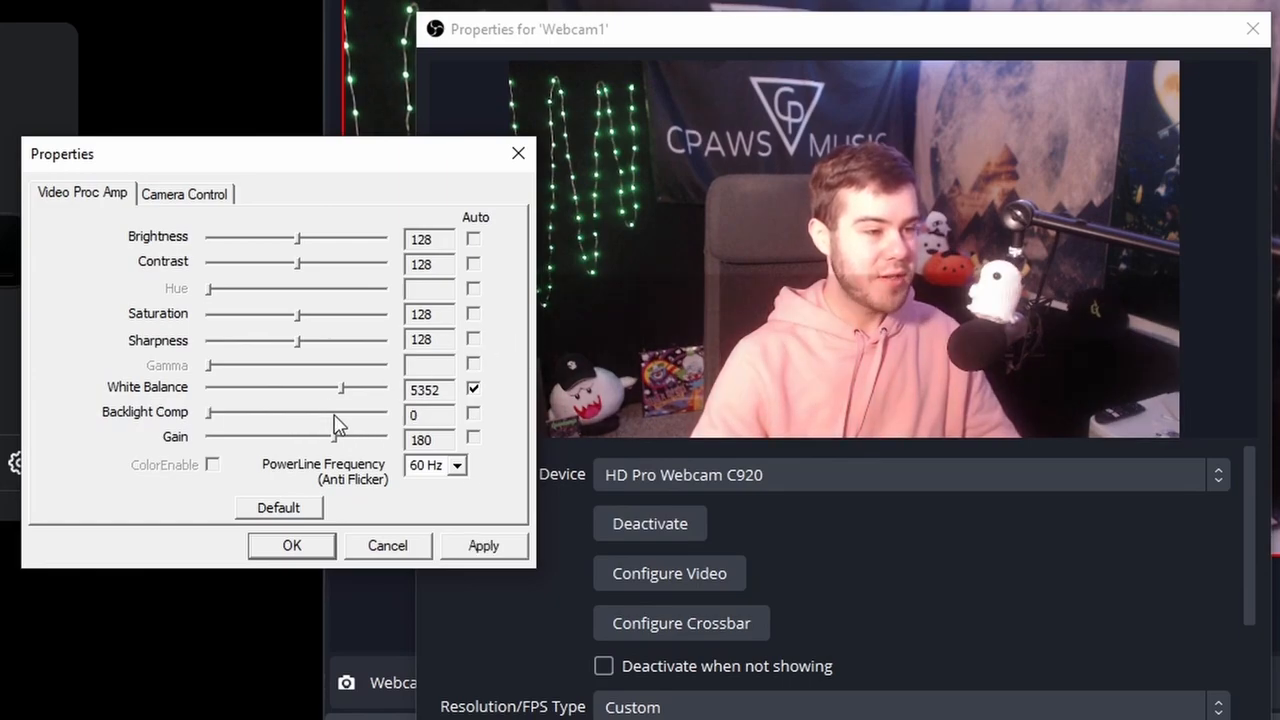
pyautogui.click(184, 192)
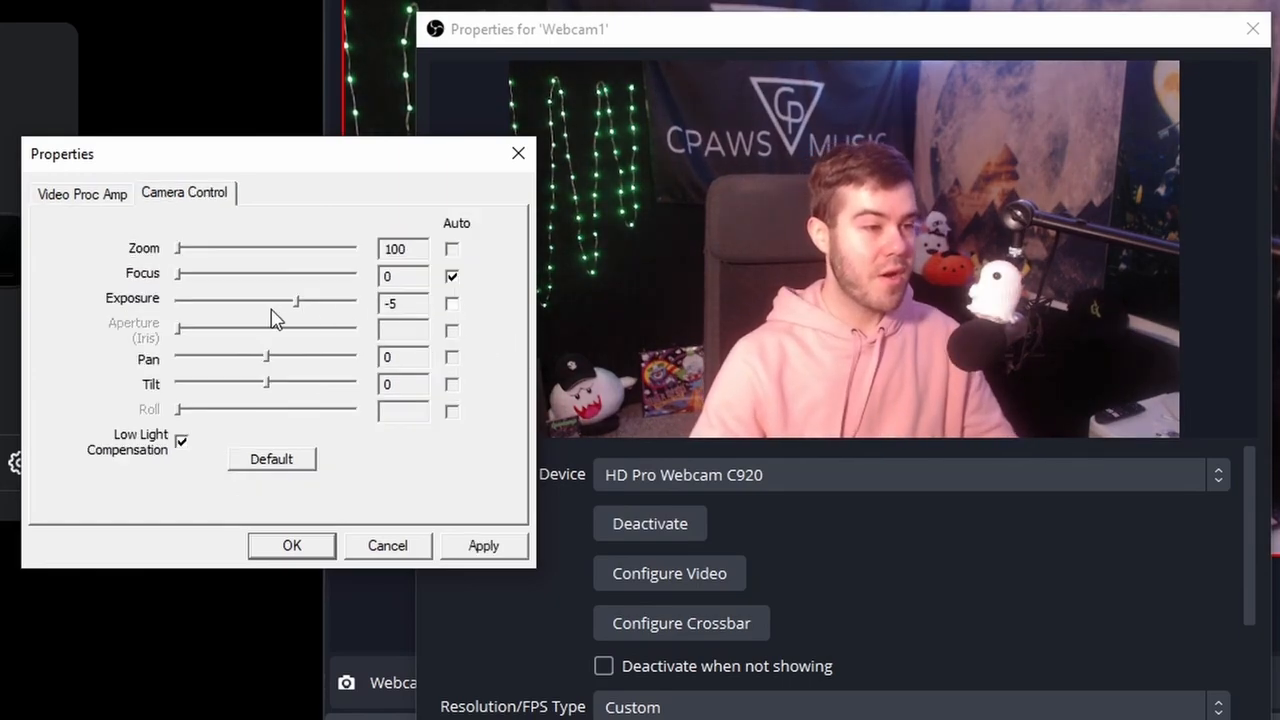
pyautogui.click(181, 441)
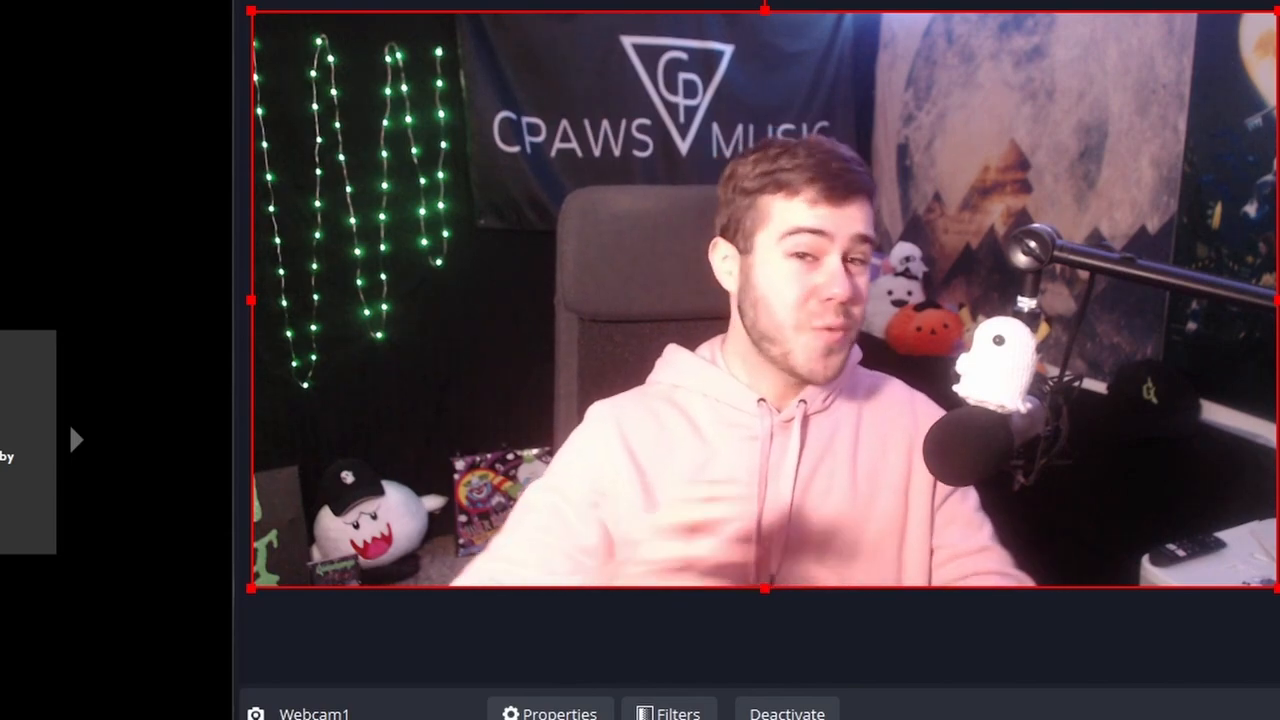
pyautogui.click(550, 713)
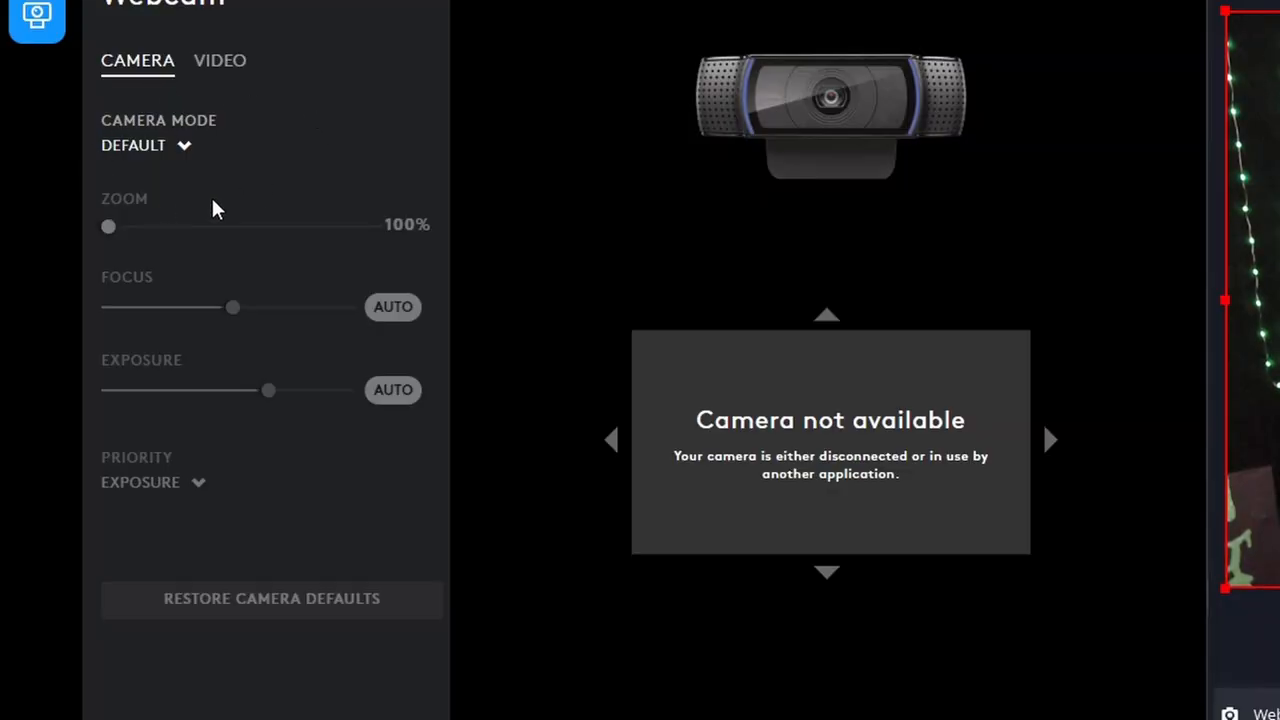
pyautogui.moveTo(213, 198)
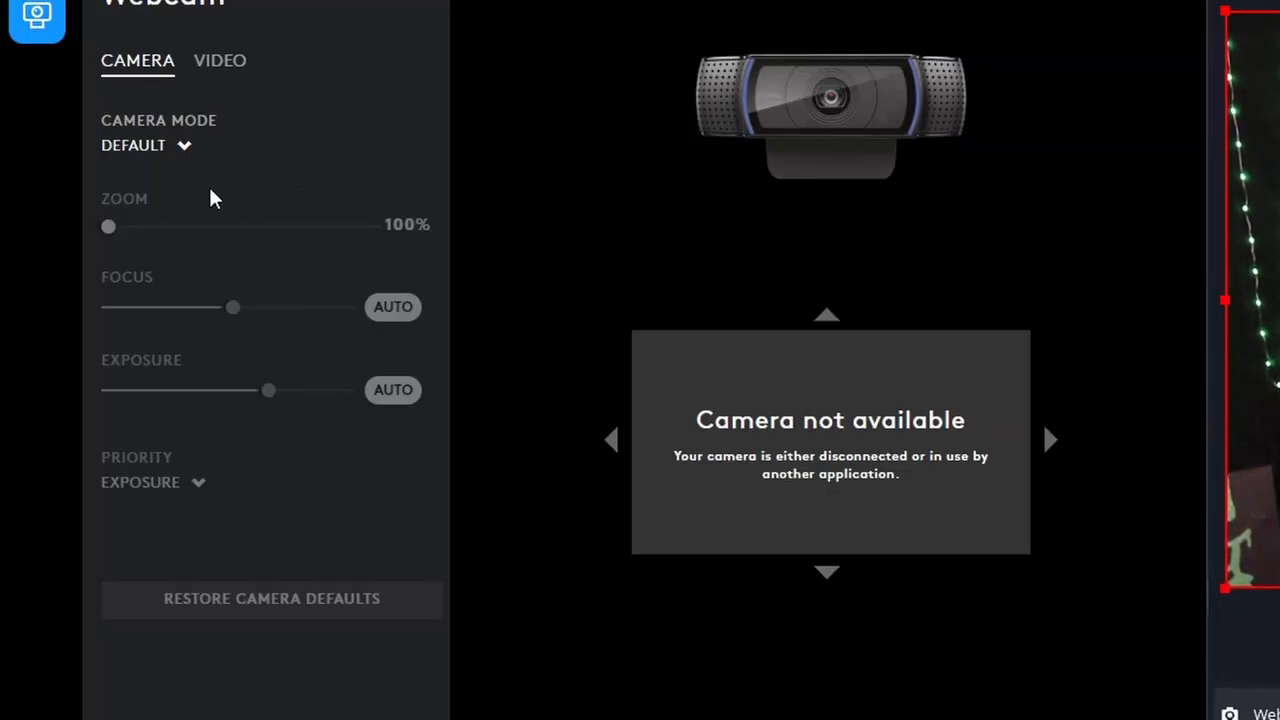
pyautogui.click(145, 145)
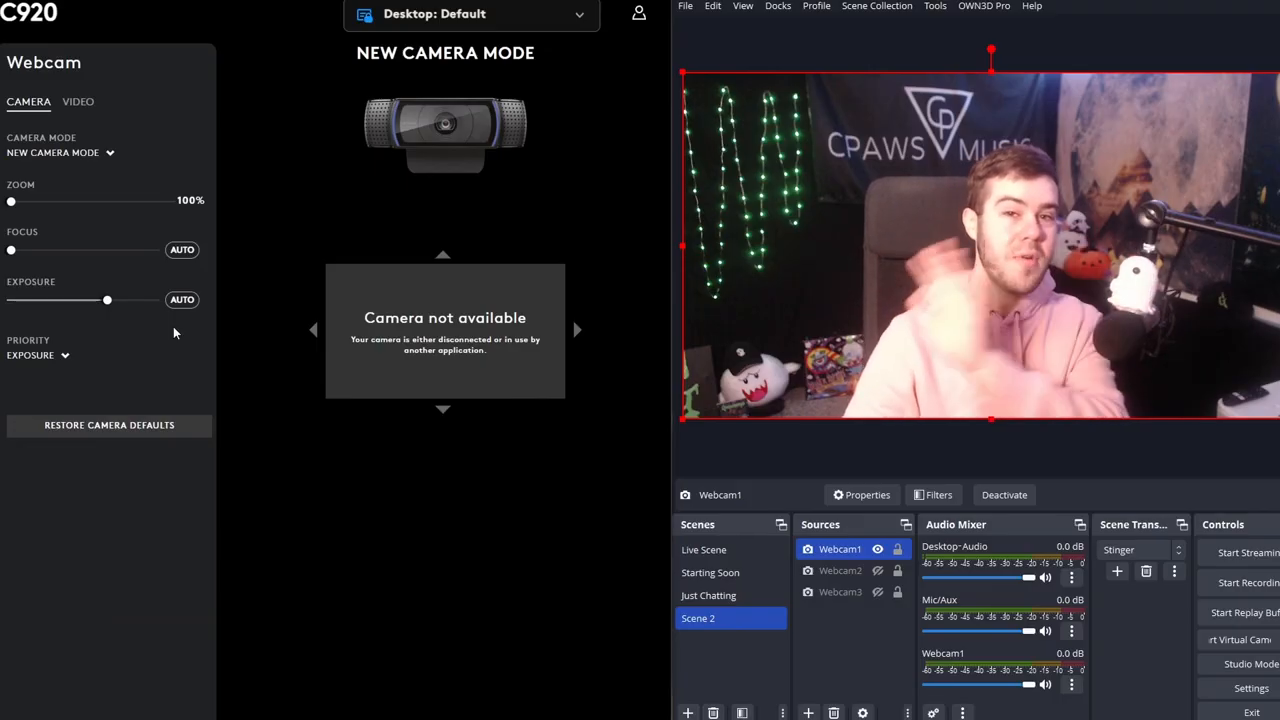
# Step: Test darker and brighter C920 exposure, then settle slightly below the starting level
pyautogui.moveTo(107, 299); pyautogui.dragTo(74, 299)
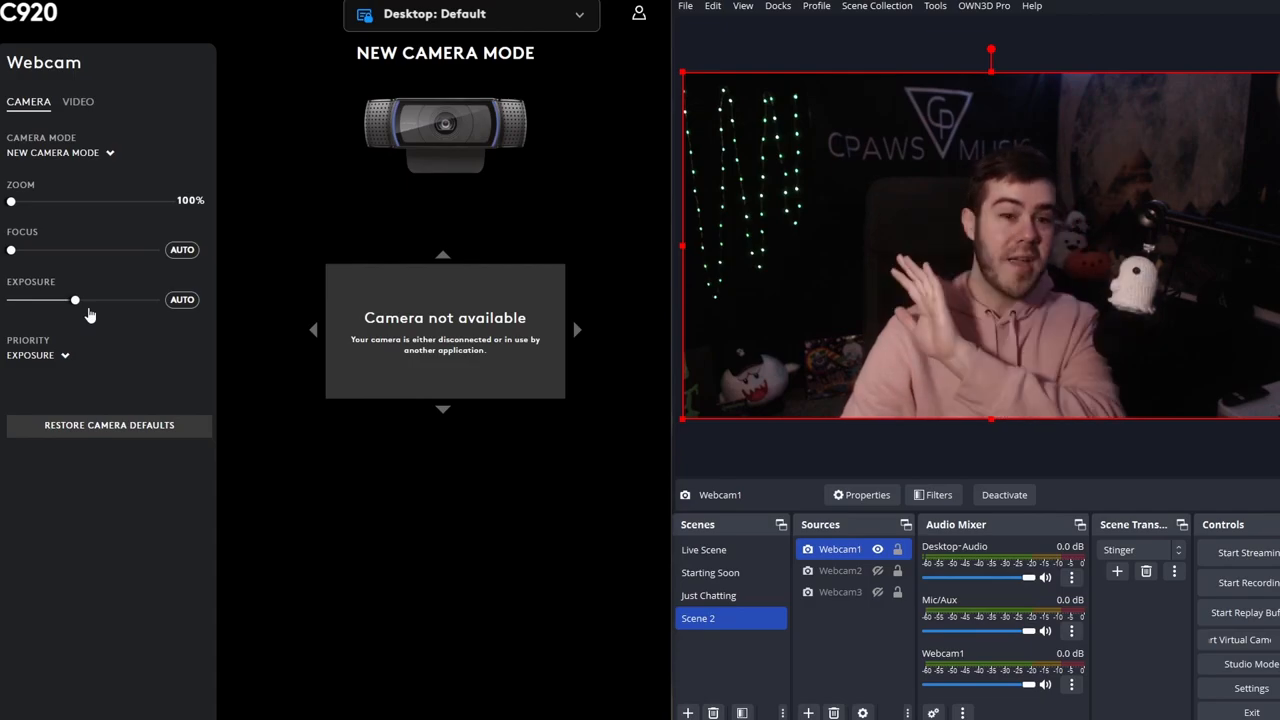
pyautogui.moveTo(75, 300); pyautogui.dragTo(155, 300)
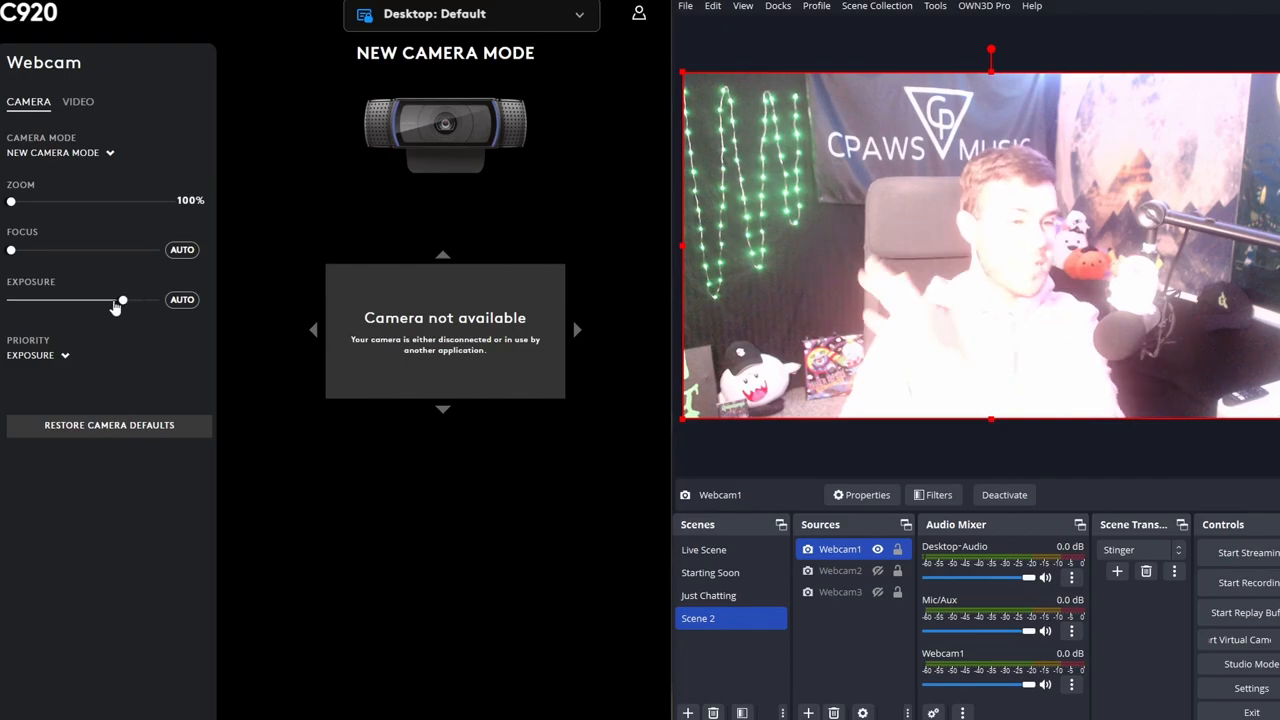
pyautogui.moveTo(122, 300); pyautogui.dragTo(106, 300)
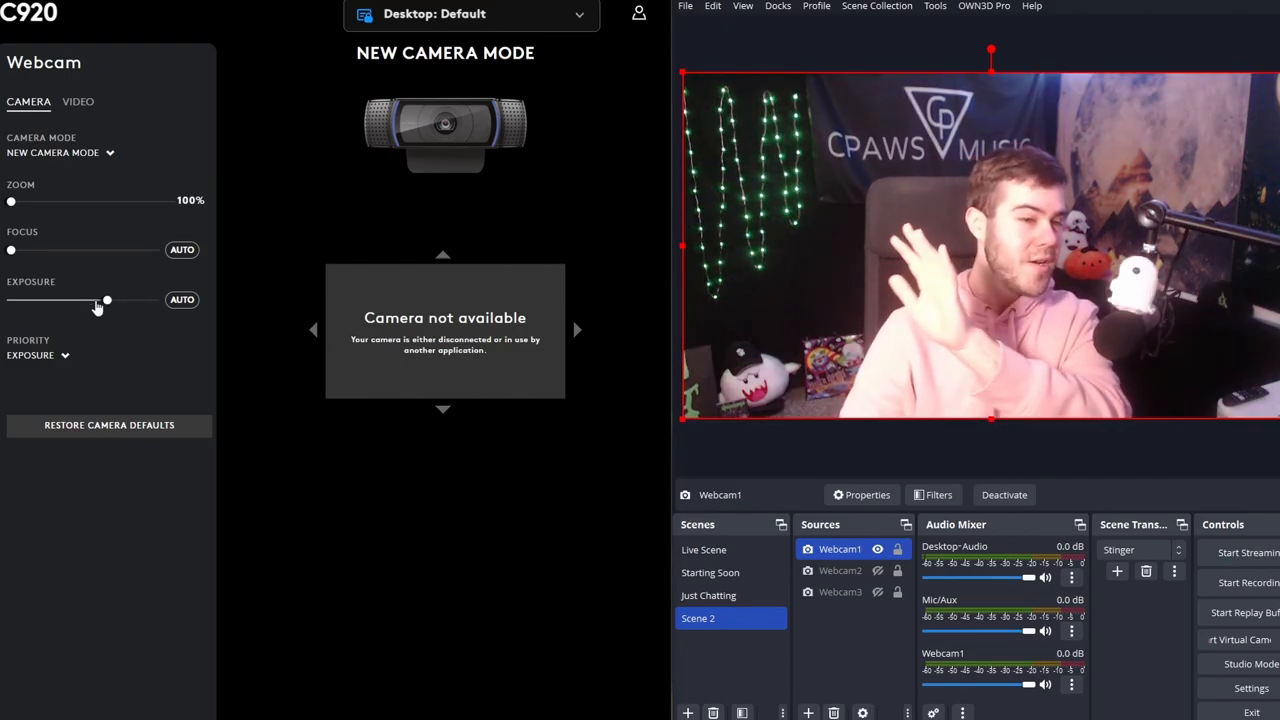
pyautogui.moveTo(107, 300); pyautogui.dragTo(90, 300)
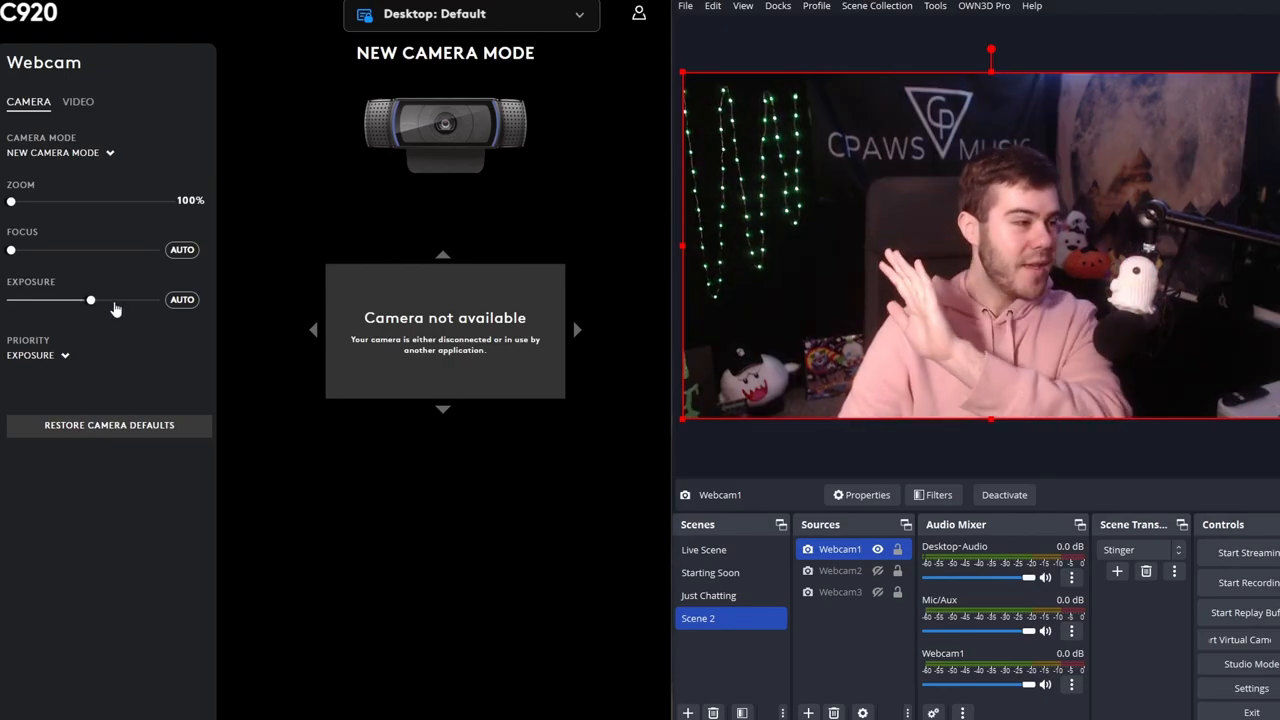
pyautogui.click(78, 101)
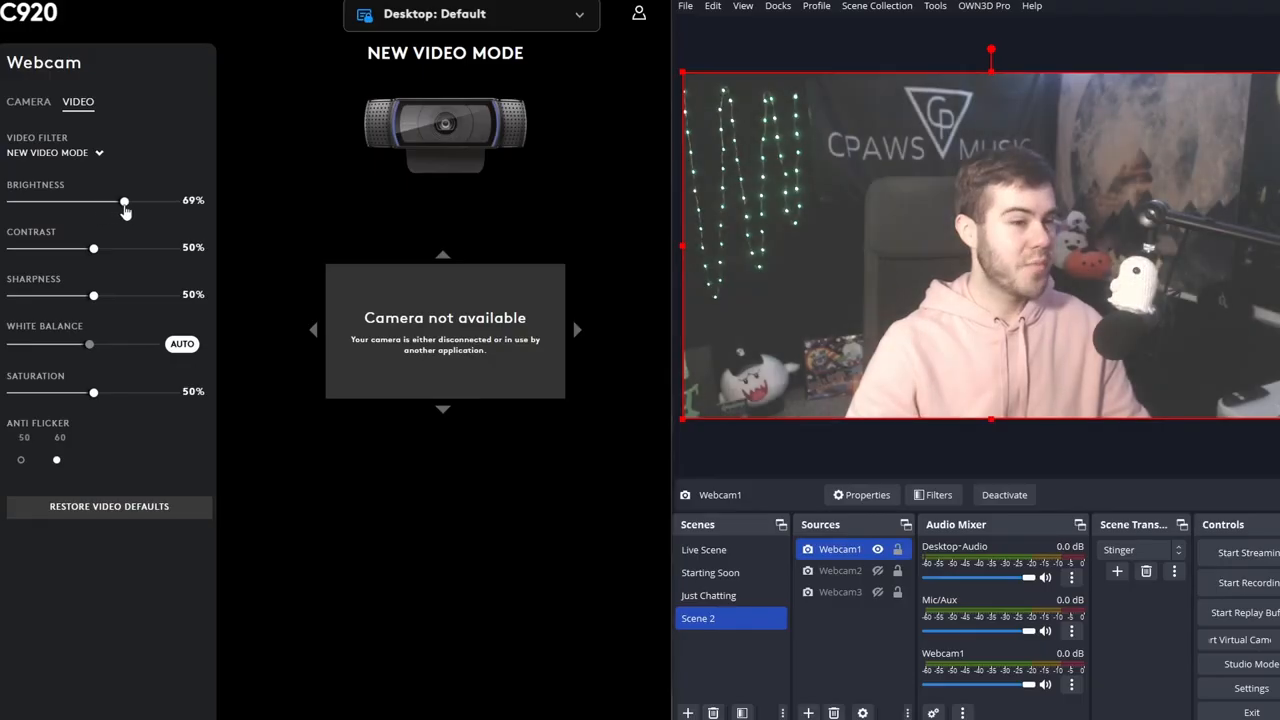
# Step: Set C920 brightness to 50% and sharpness to 60%, and fine-tune white balance manually
pyautogui.moveTo(124, 201); pyautogui.dragTo(97, 201)
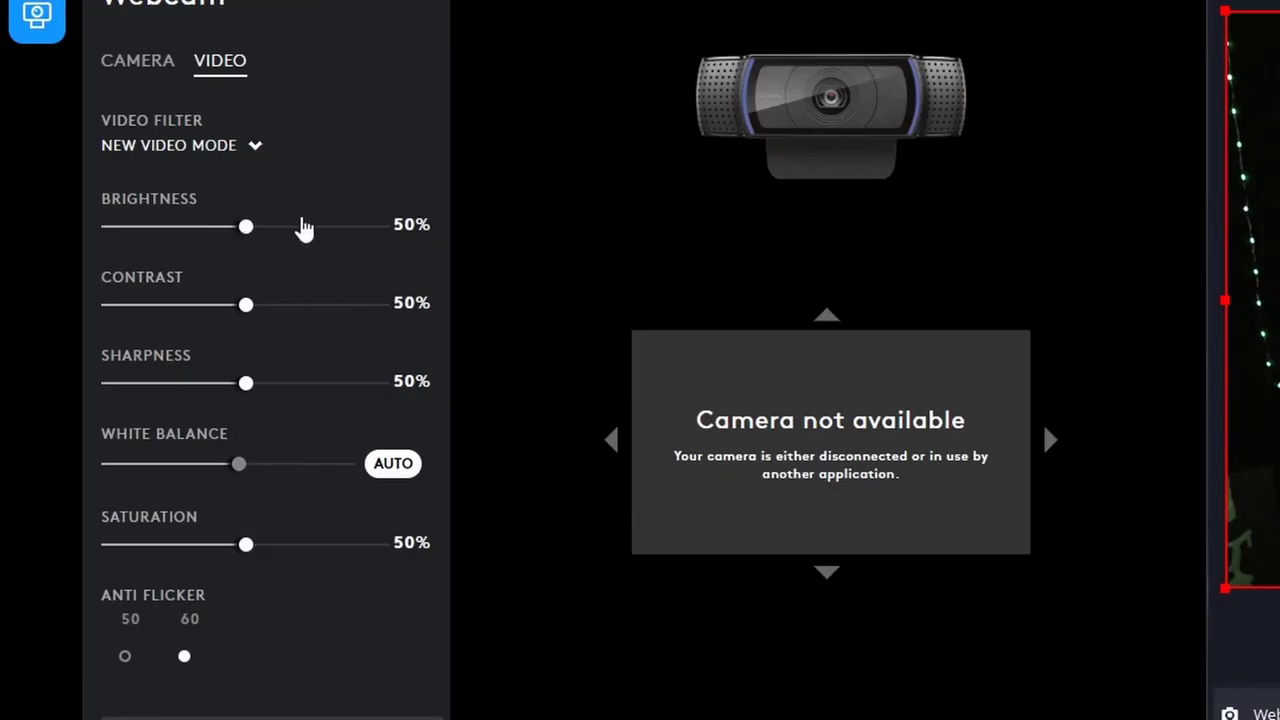
pyautogui.moveTo(265, 390)
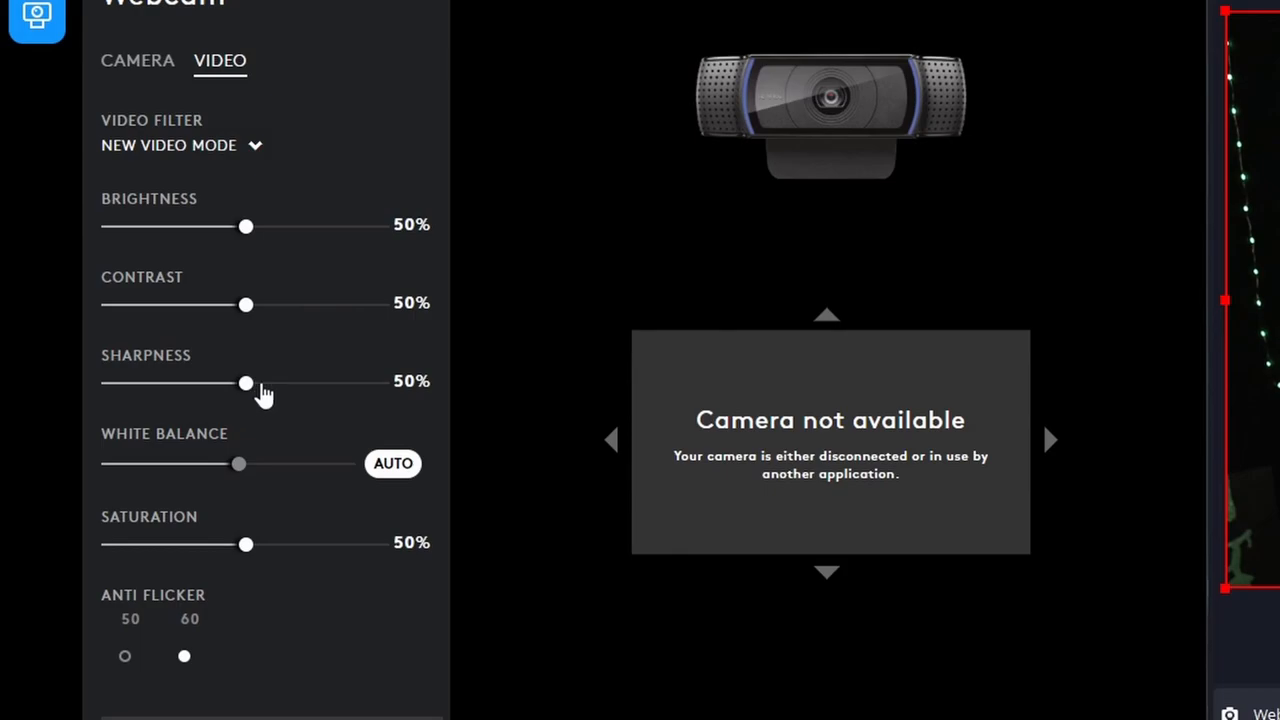
pyautogui.moveTo(245, 383); pyautogui.dragTo(265, 383)
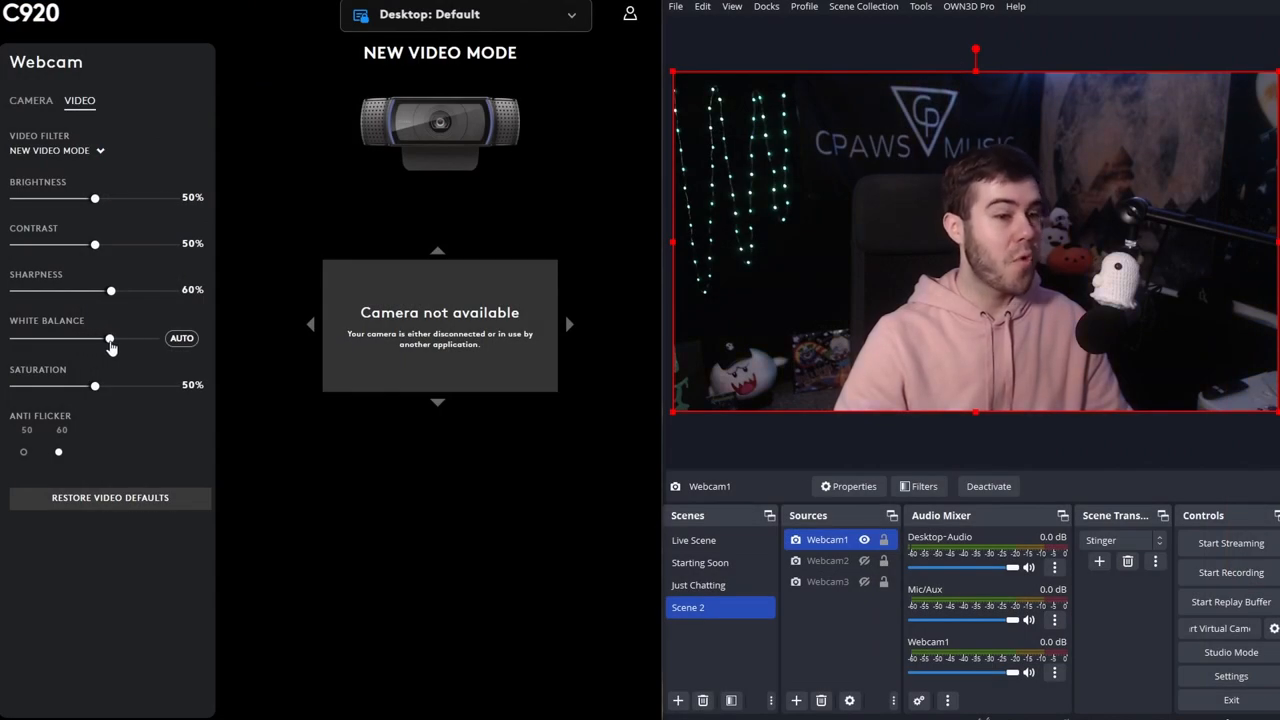
pyautogui.moveTo(110, 339); pyautogui.dragTo(100, 339)
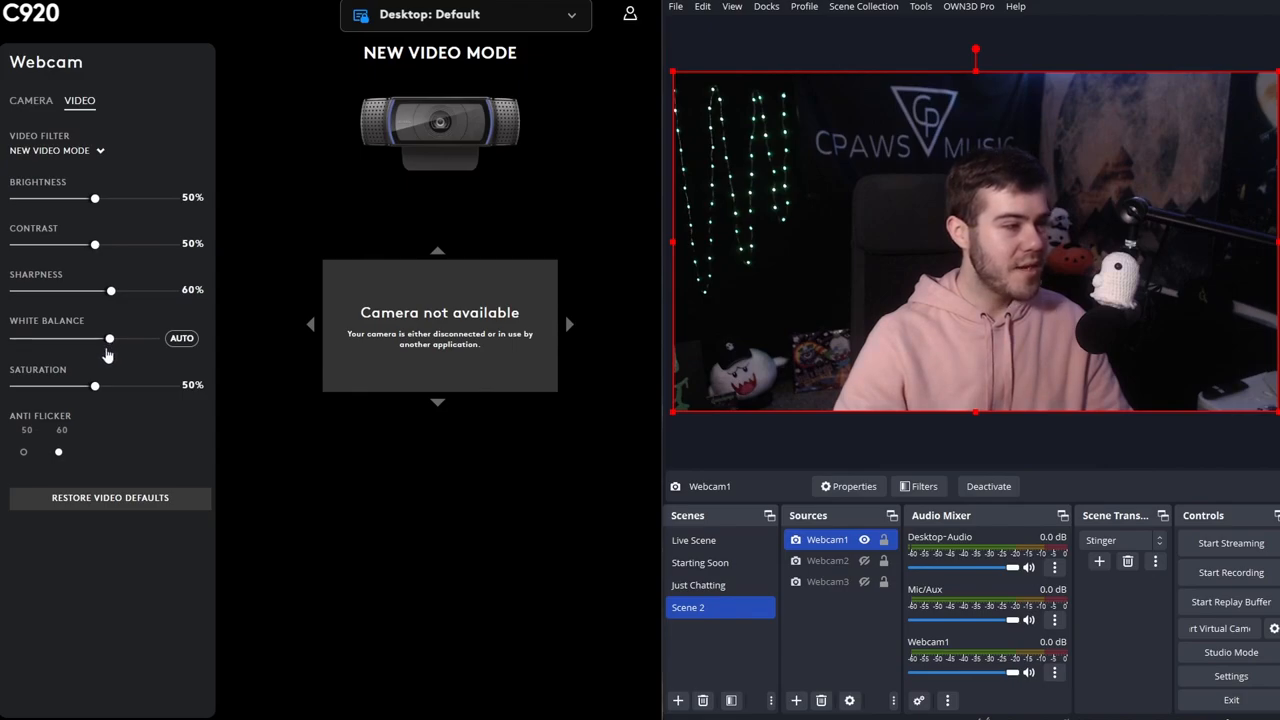
pyautogui.moveTo(95, 386); pyautogui.dragTo(114, 386)
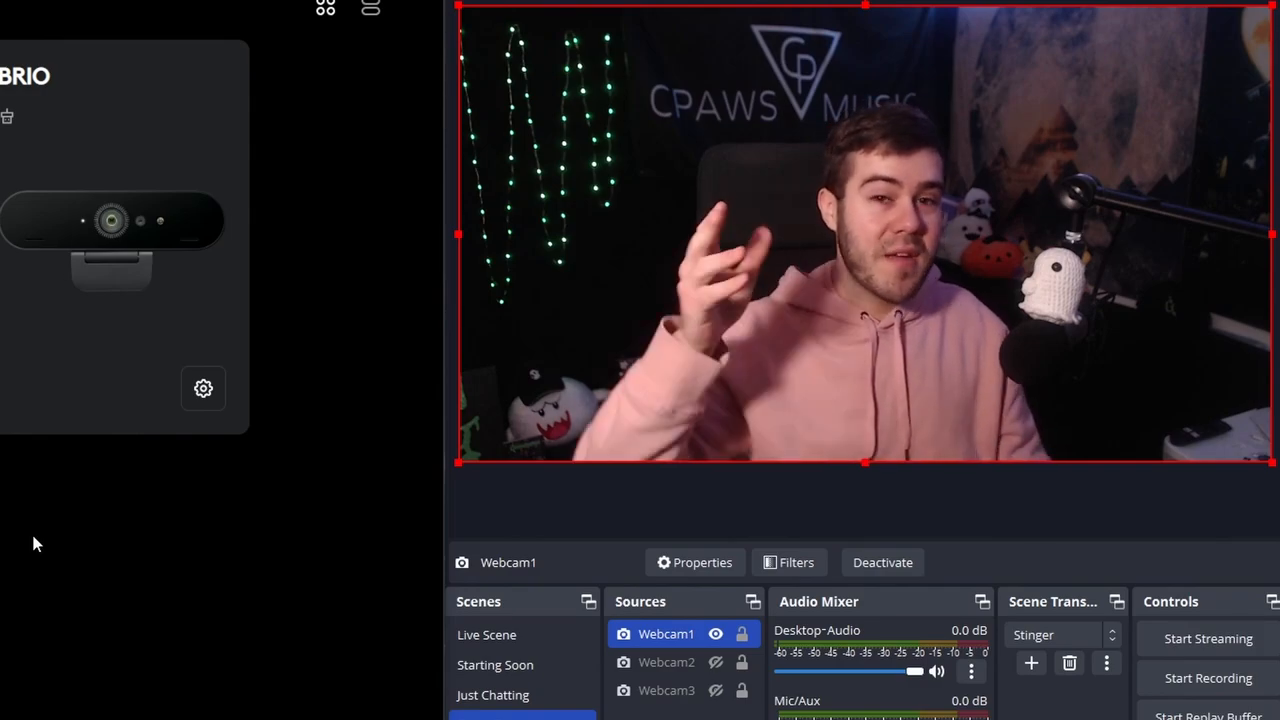
# Step: Review Webcam2's BRIO properties, then make the Webcam3 camera visible in the scene
pyautogui.doubleClick(666, 662)
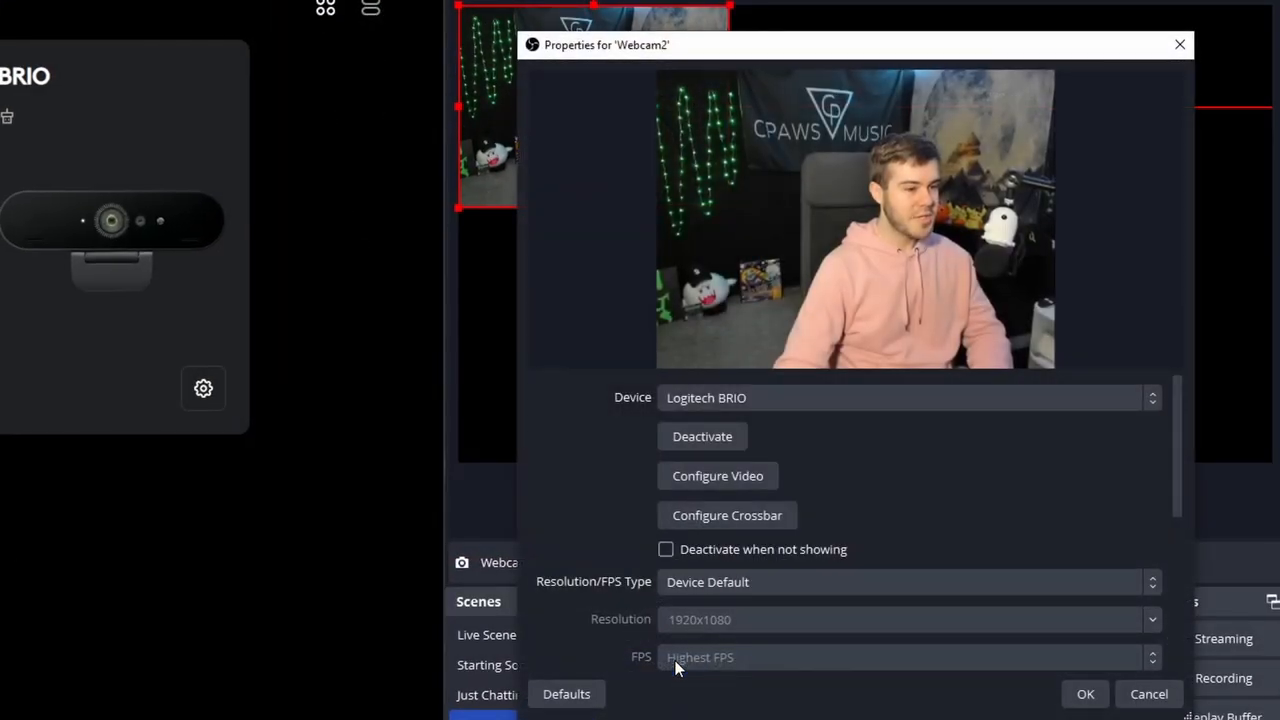
pyautogui.scroll(-3)
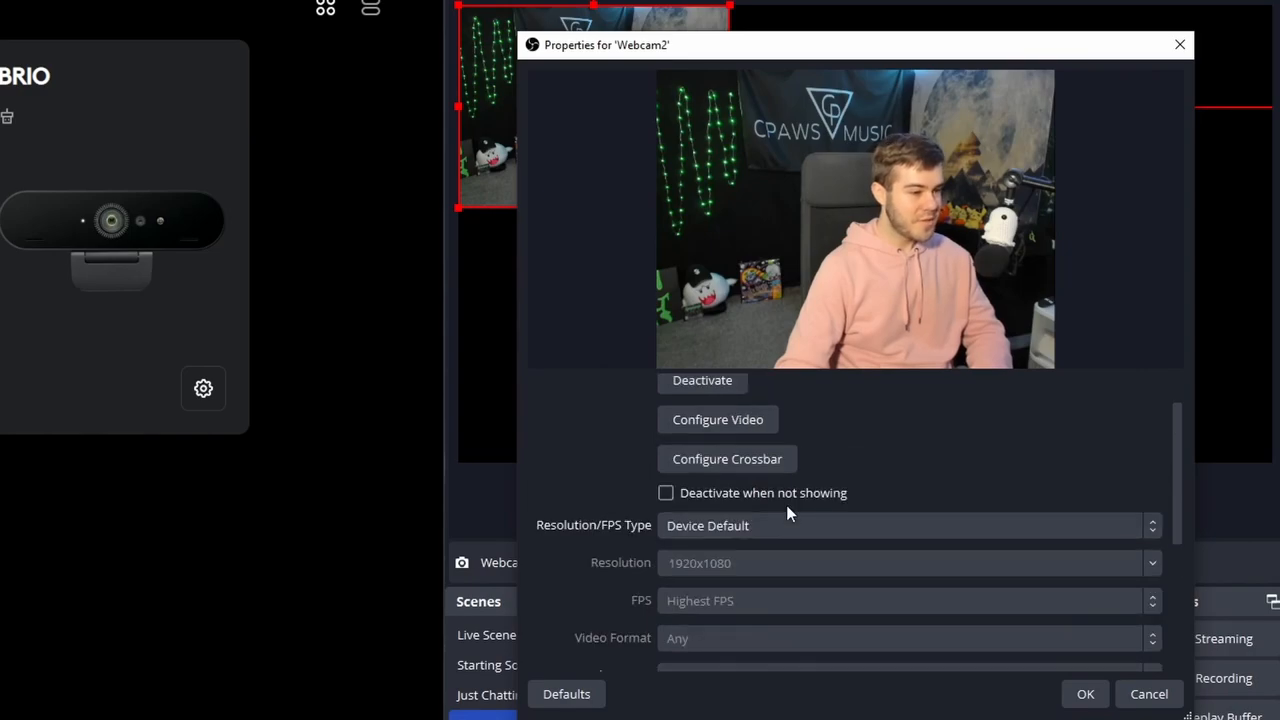
pyautogui.scroll(3)
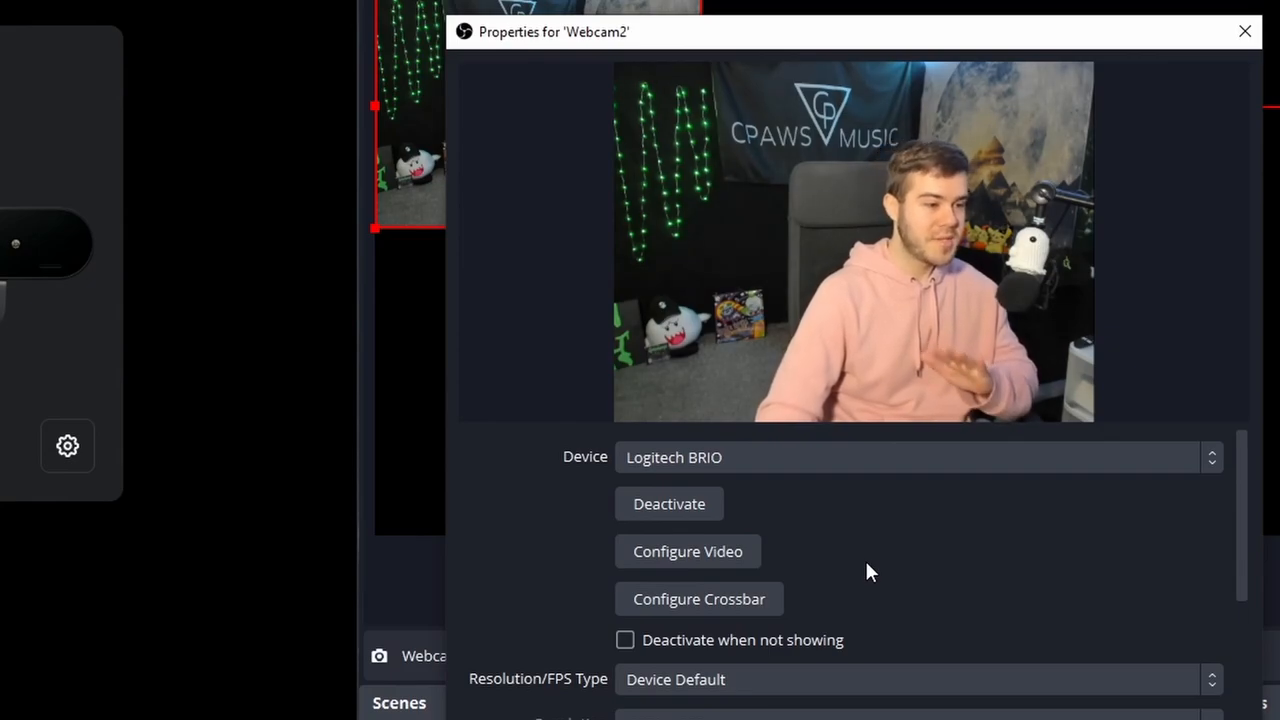
pyautogui.click(1245, 31)
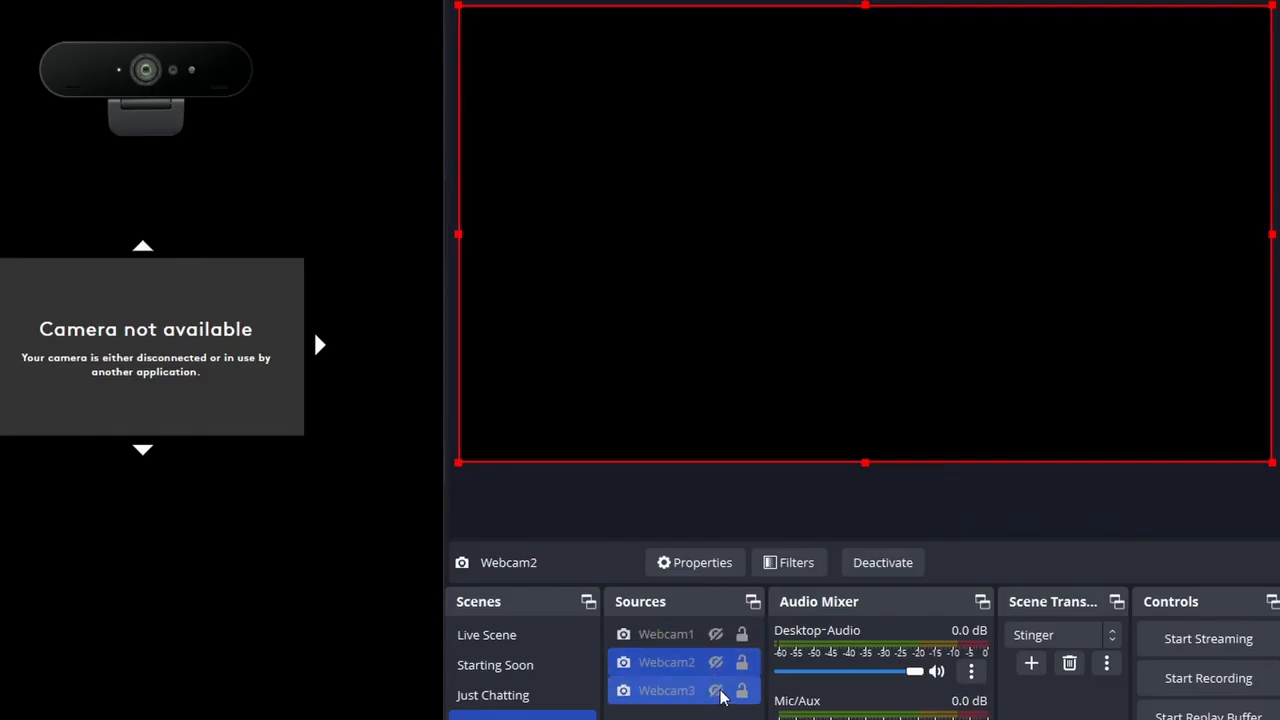
pyautogui.click(715, 690)
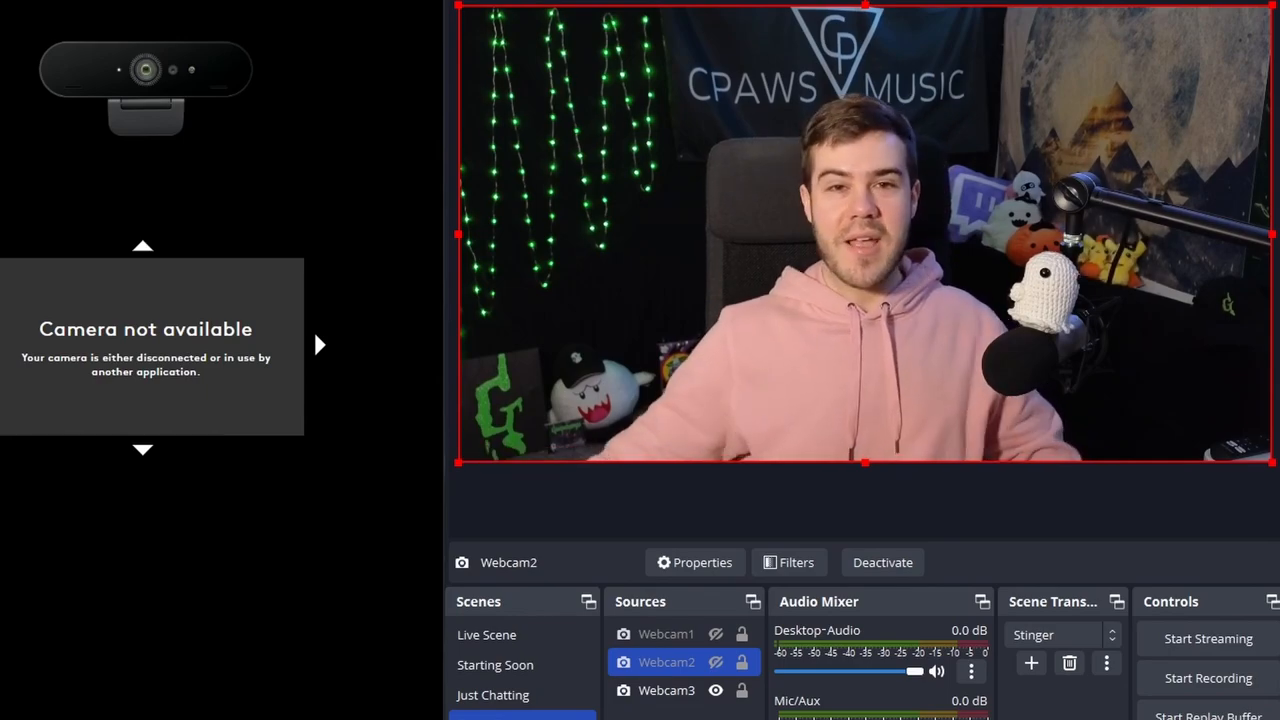